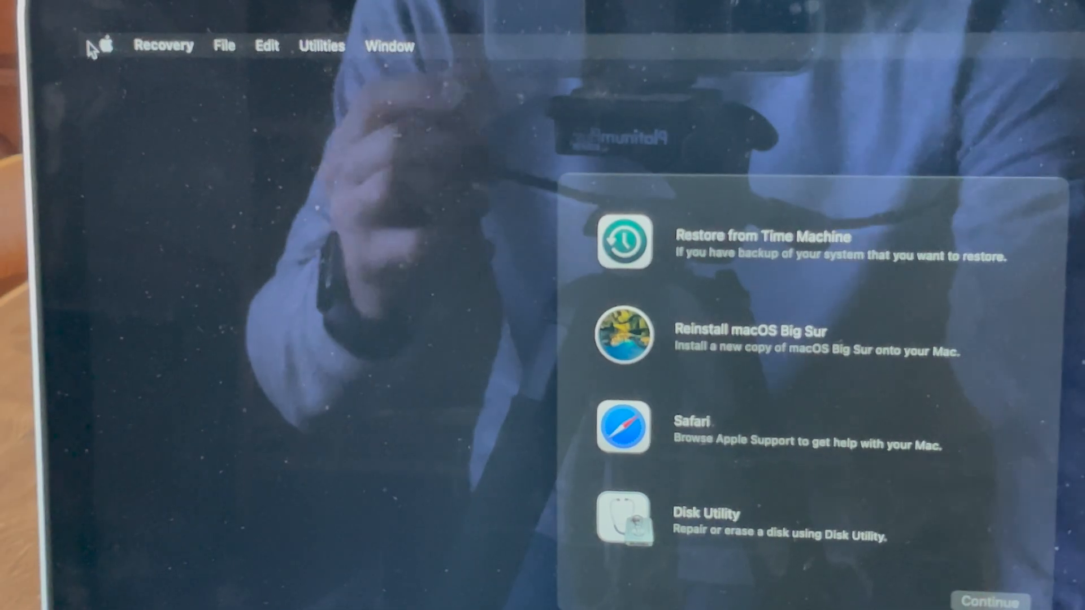
# Step: Launch Startup Security Utility from the Utilities menu
pyautogui.click(321, 46)
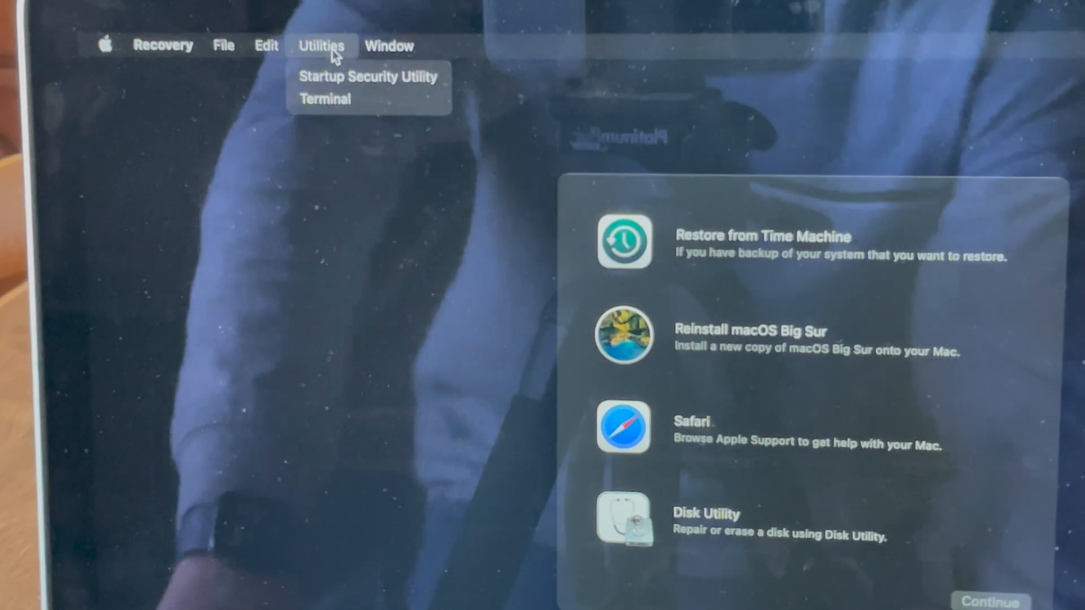
pyautogui.moveTo(366, 76)
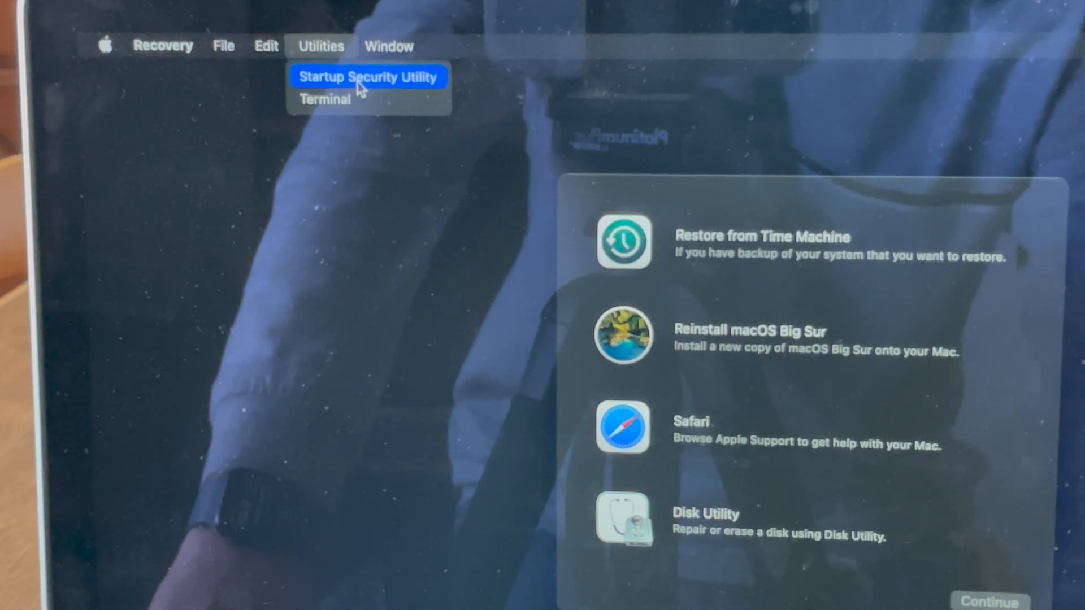
pyautogui.click(368, 77)
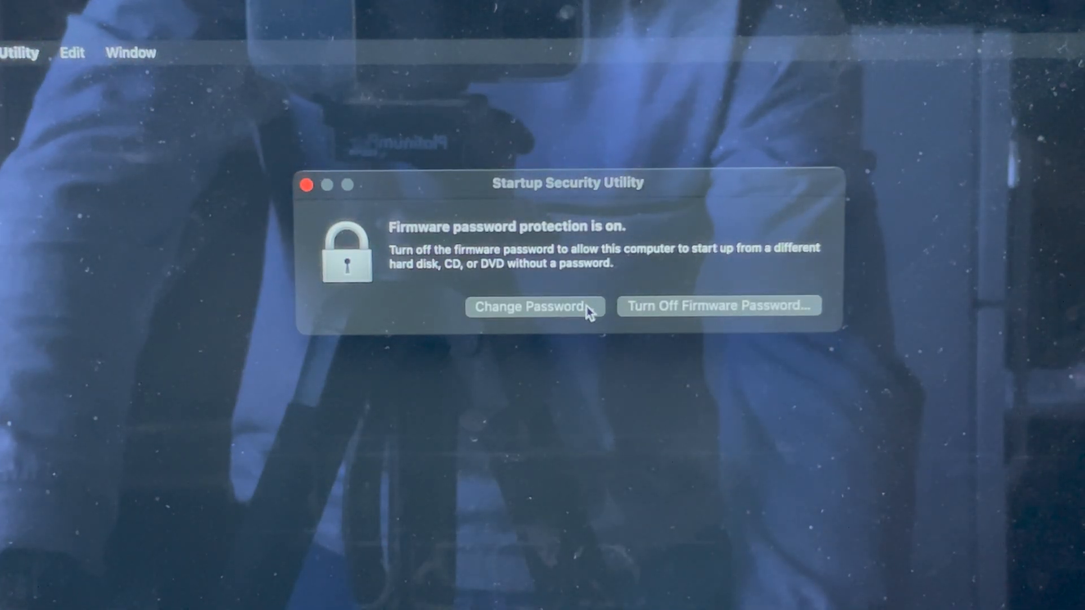
pyautogui.moveTo(651, 318)
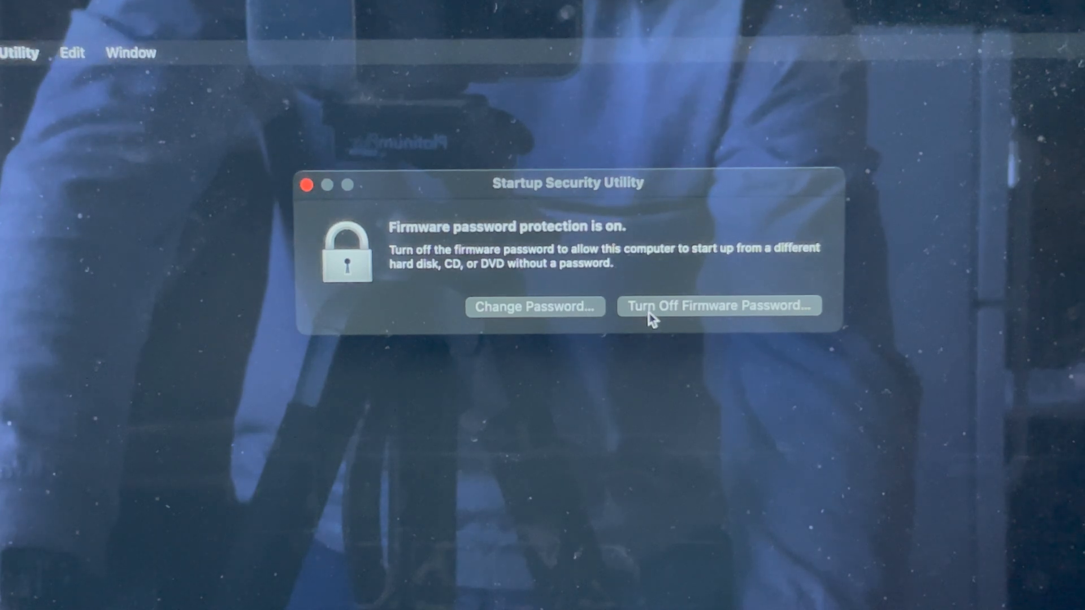
pyautogui.moveTo(626, 315)
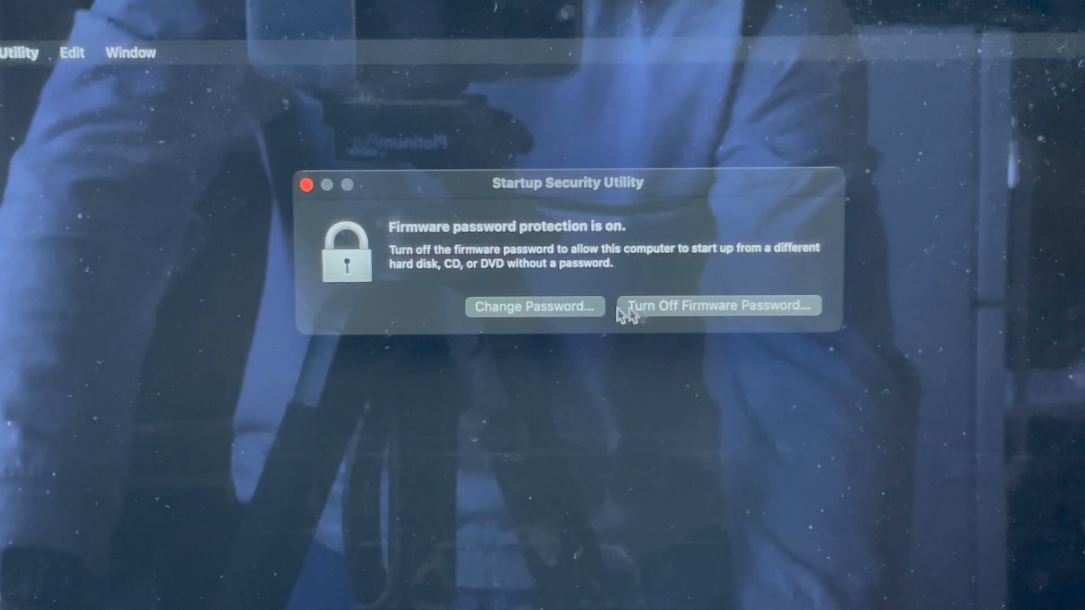
pyautogui.click(533, 306)
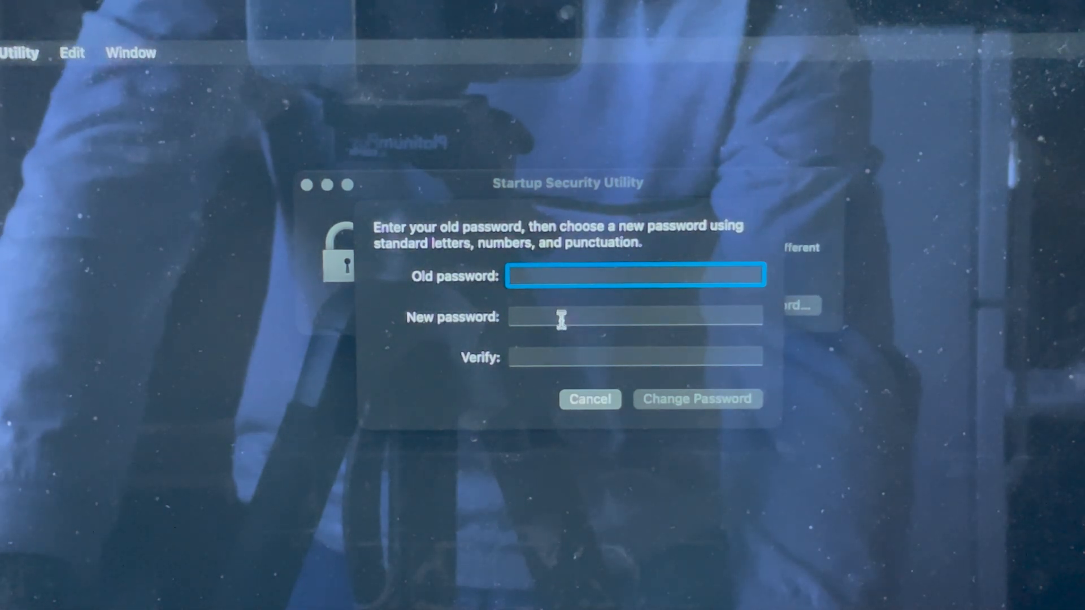
pyautogui.moveTo(557, 354)
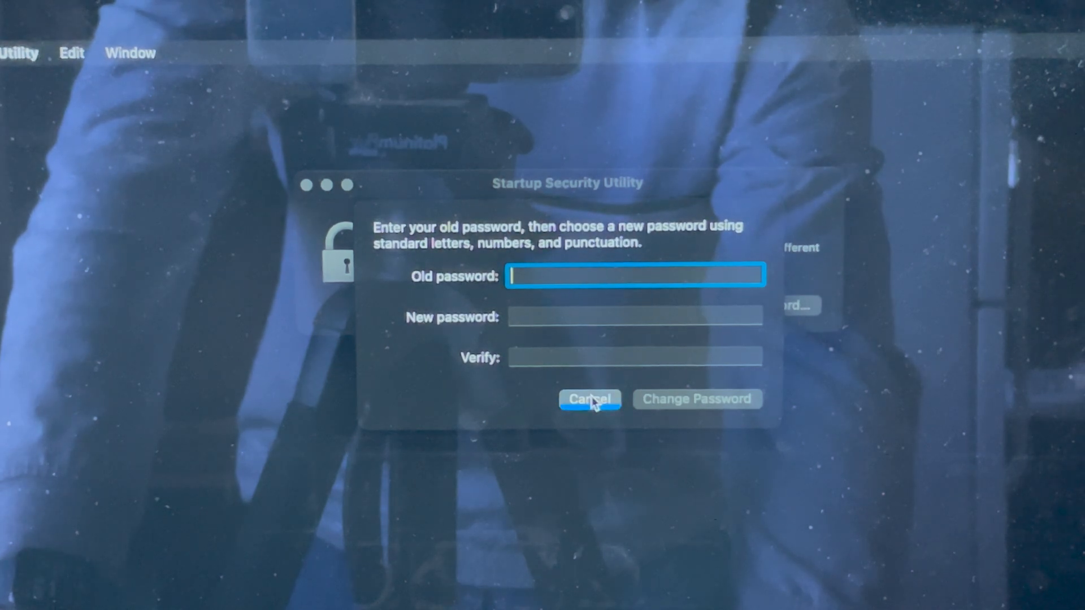
pyautogui.click(588, 398)
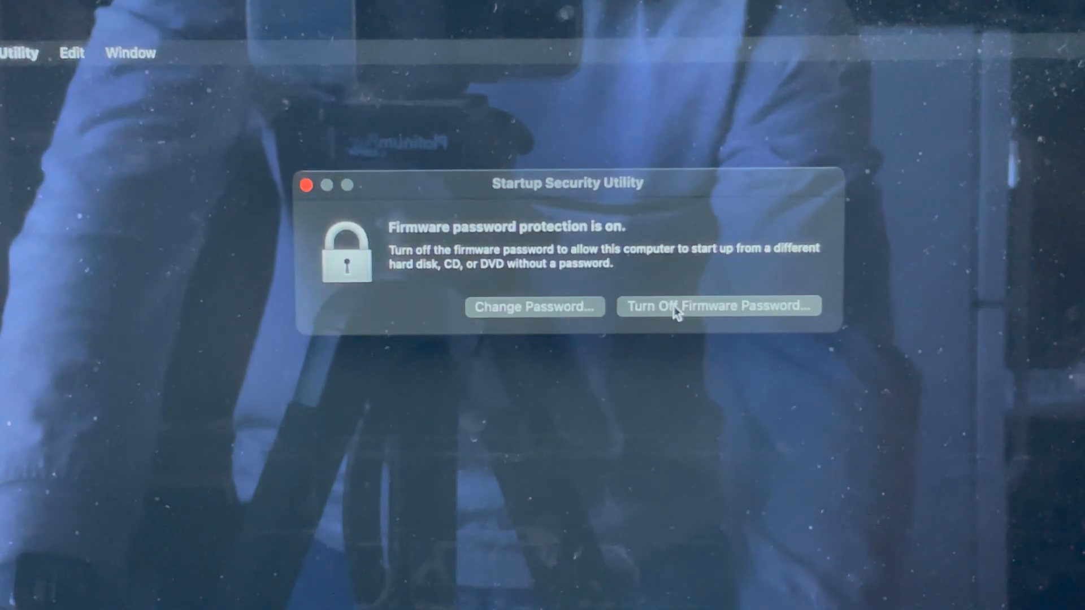
# Step: Turn off the firmware password using the old password, then quit back to Recovery utilities
pyautogui.click(718, 306)
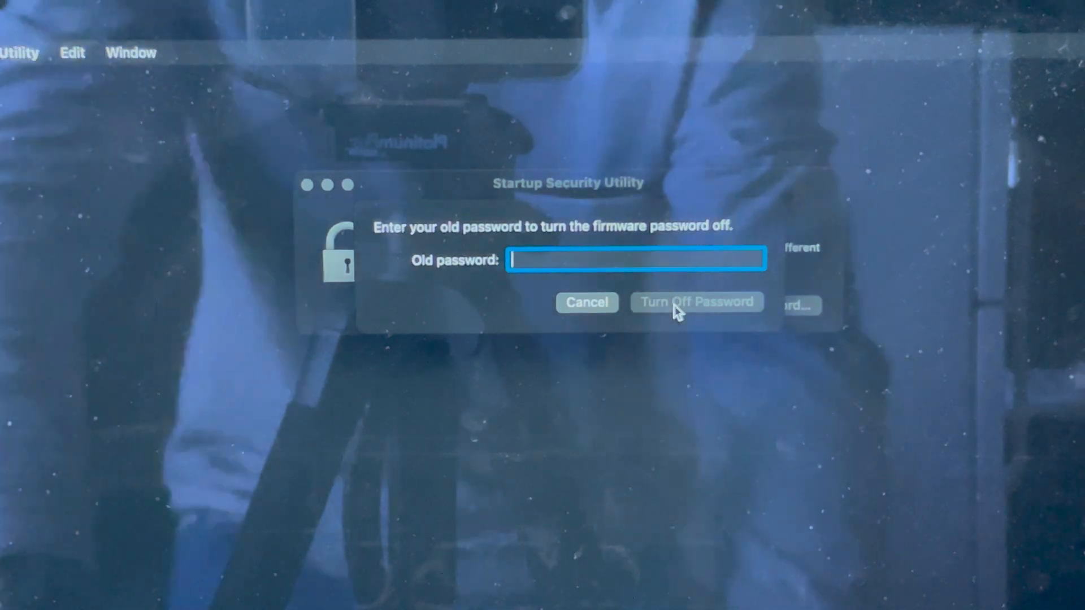
pyautogui.write('••')
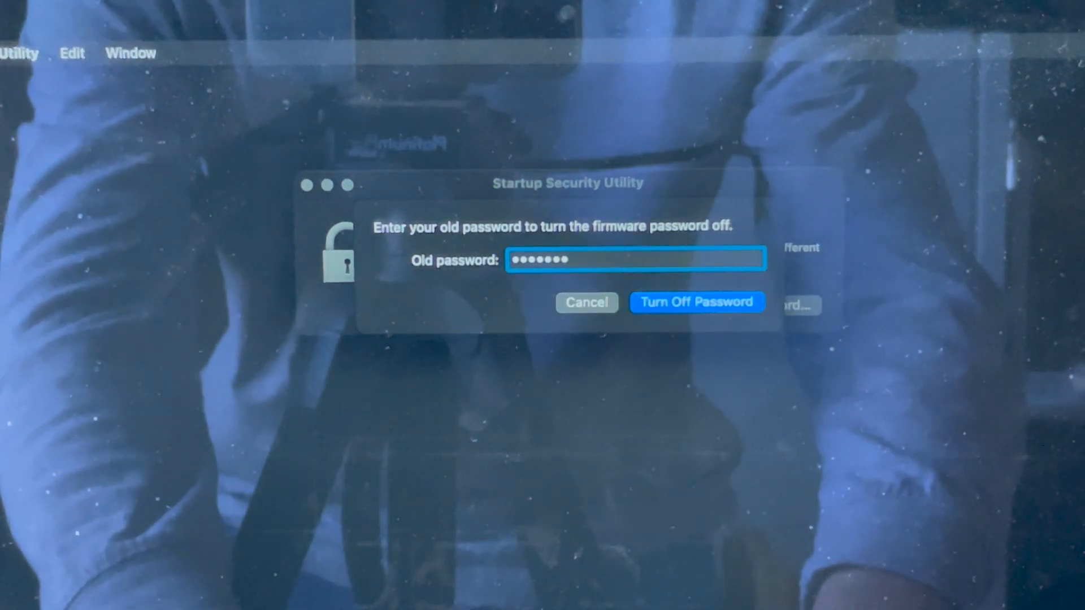
pyautogui.click(697, 302)
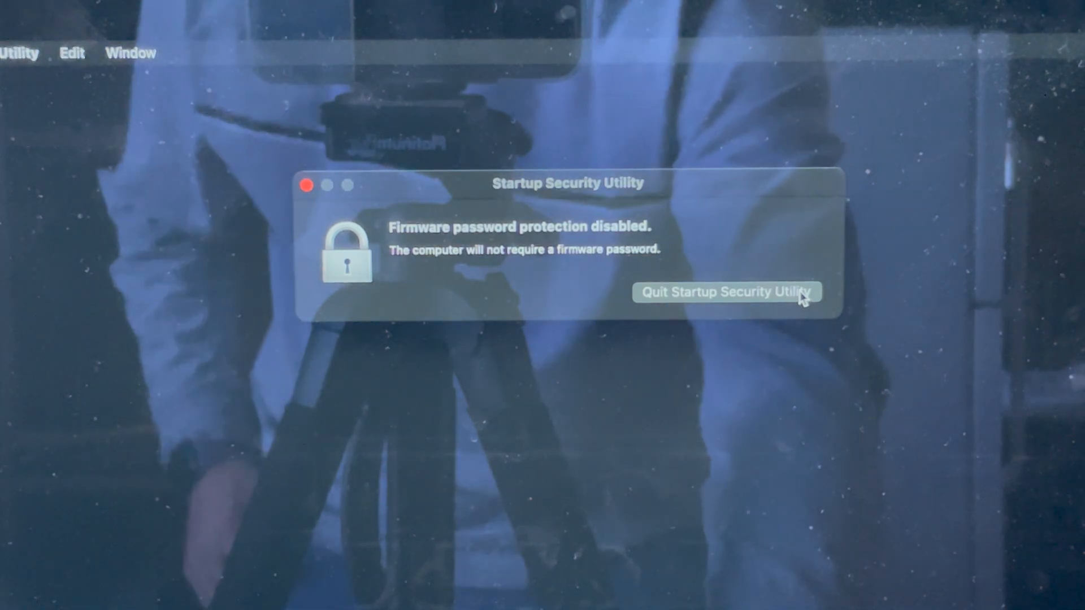
pyautogui.click(726, 292)
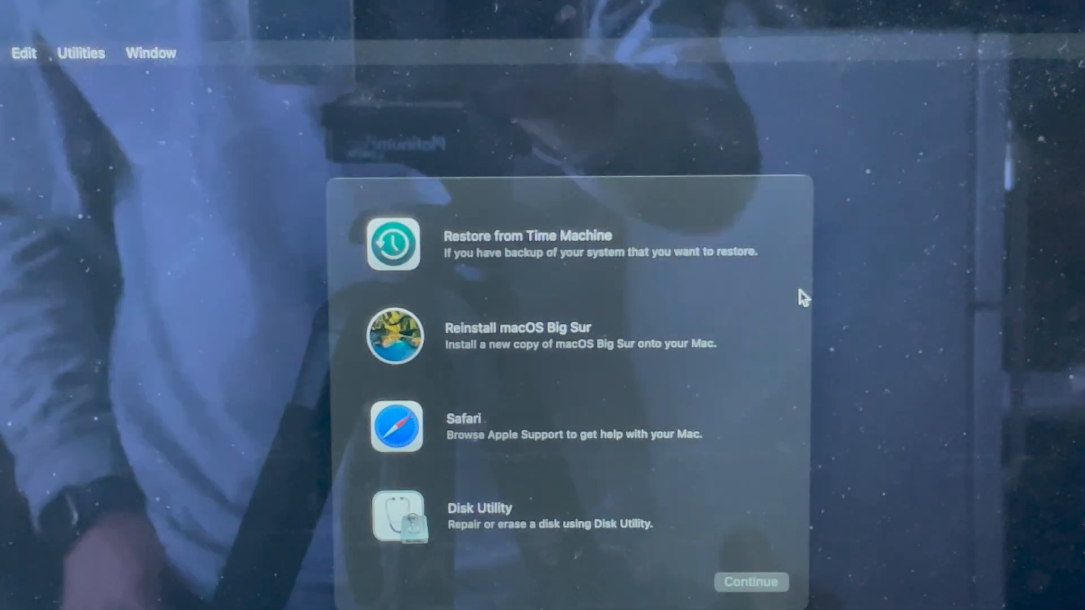